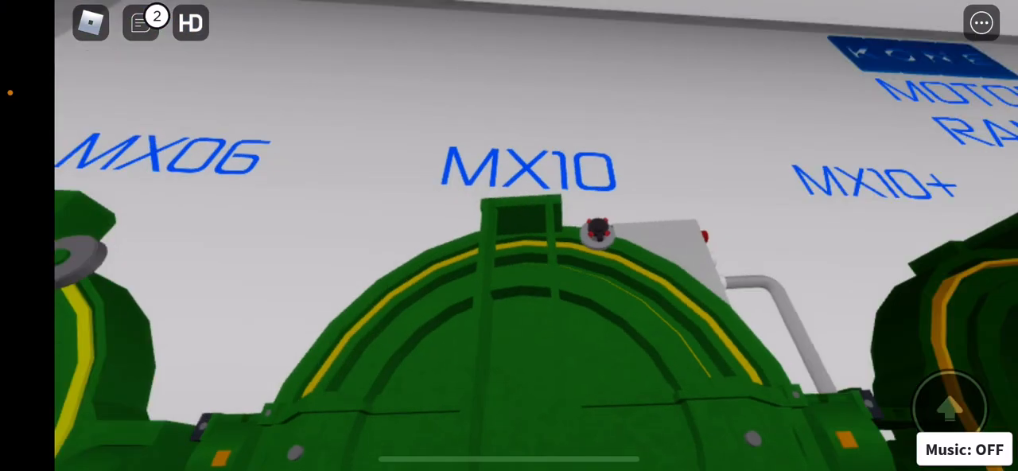
View the Kone MX06, MX10 and MX10+ motors, then head to the floor 1 elevators.
{"action": "left_click", "coordinate": [137, 22]}
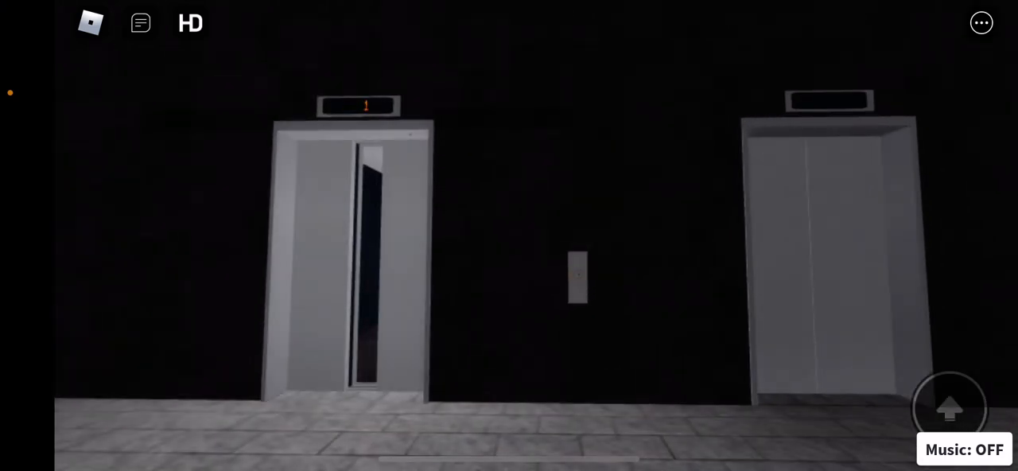
Open the chat input beside the open elevator in the lobby.
{"action": "left_click", "coordinate": [140, 23]}
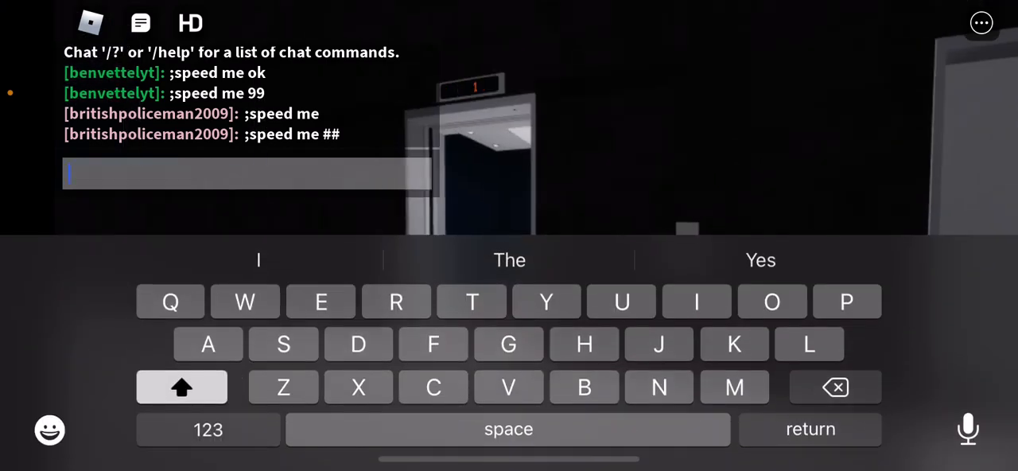
Send ':fly' in chat to turn noclip on at speed 100.
{"action": "type", "text": ":fly"}
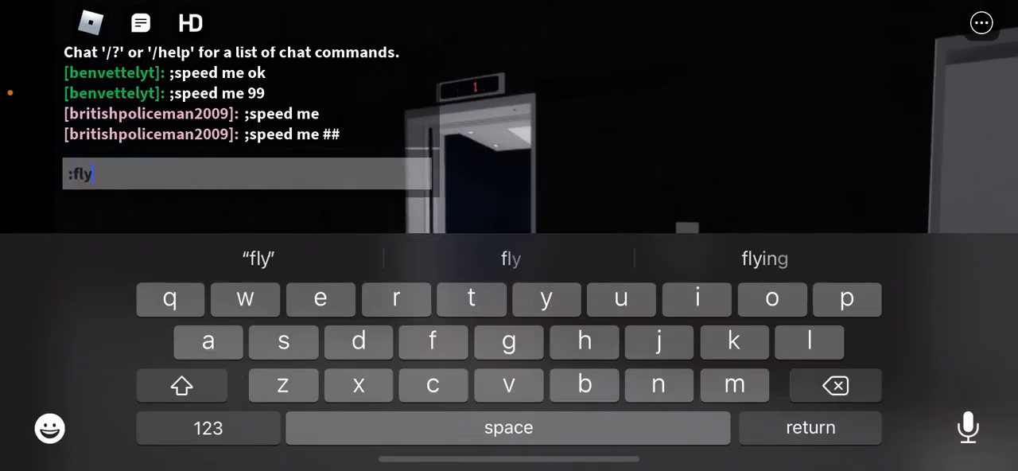
{"action": "key", "text": "return"}
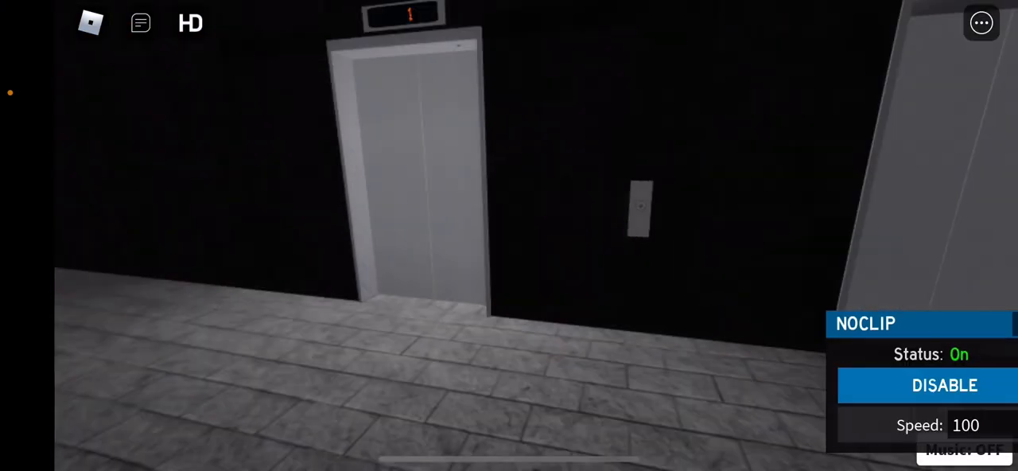
Disable noclip from the NOCLIP panel so its status reads Off.
{"action": "left_click", "coordinate": [928, 386]}
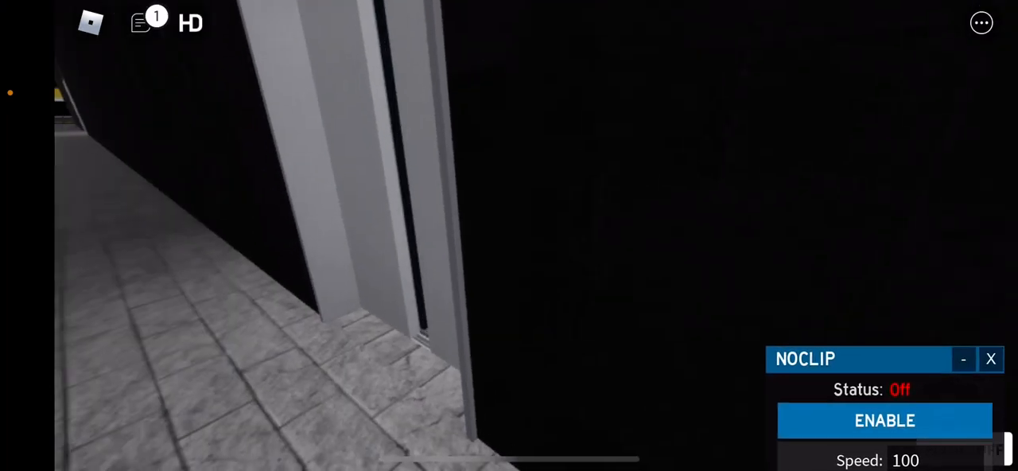